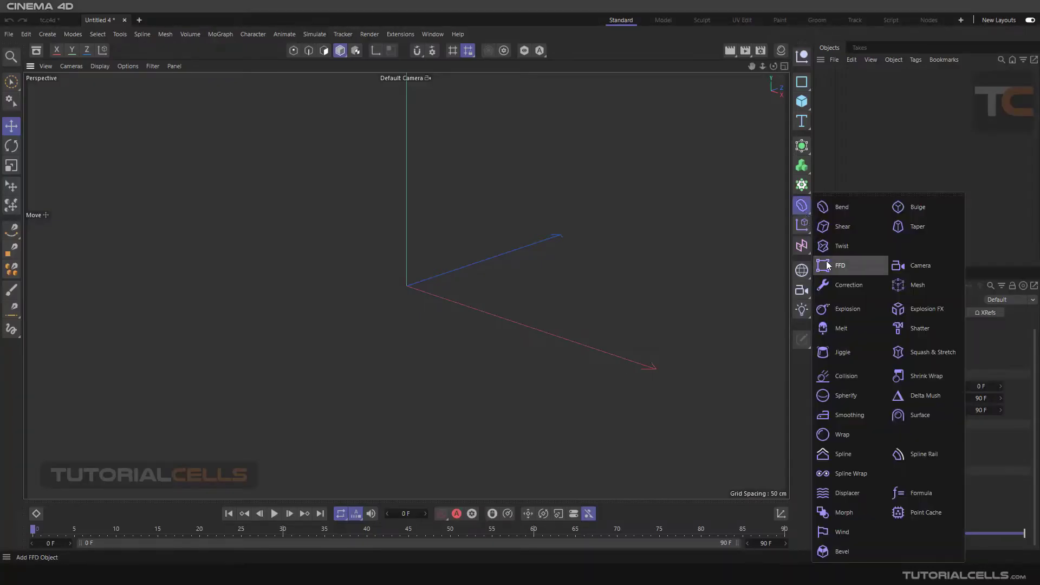
mouse_move(845, 396)
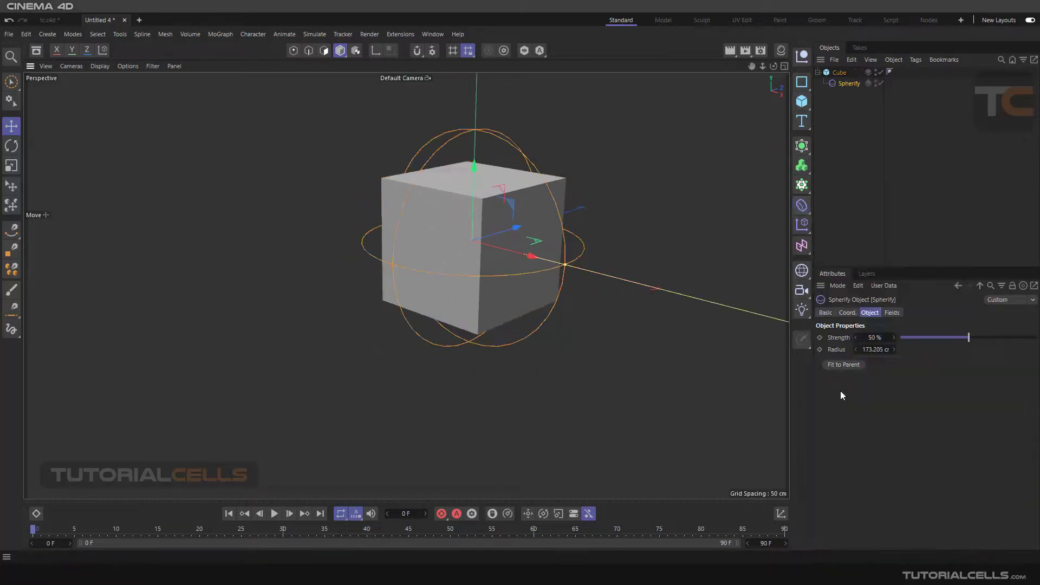
Lower the cube's Spherify deformer strength from 50% to 36%
left_click_drag(967, 338, 967, 338)
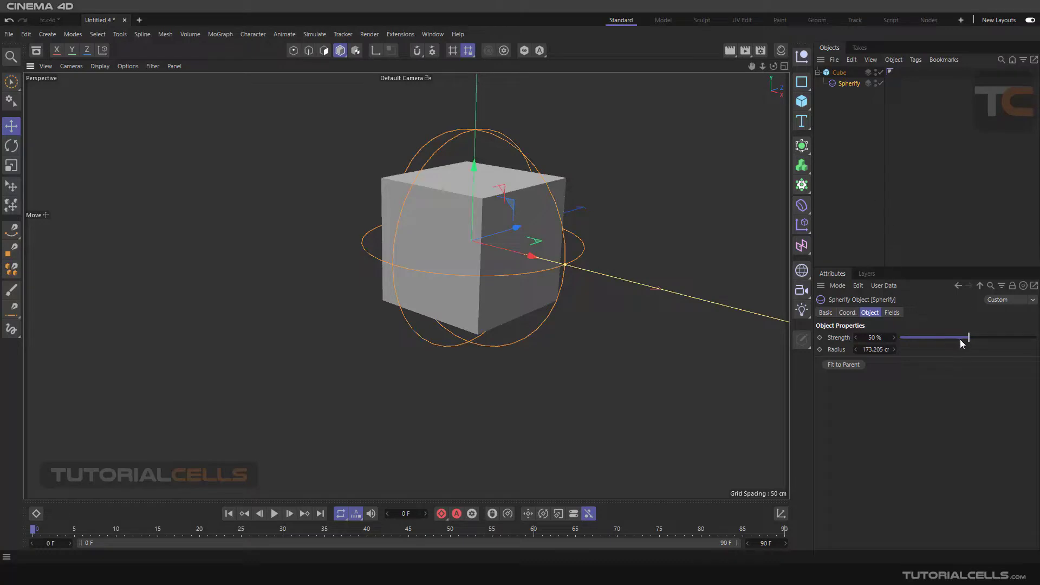
left_click_drag(967, 337, 960, 337)
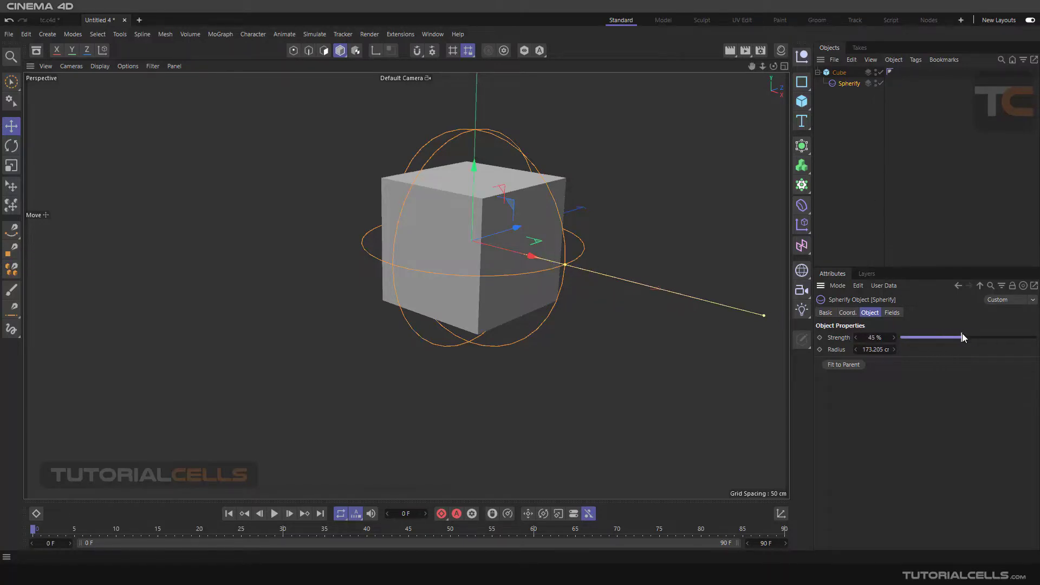
left_click_drag(962, 337, 942, 337)
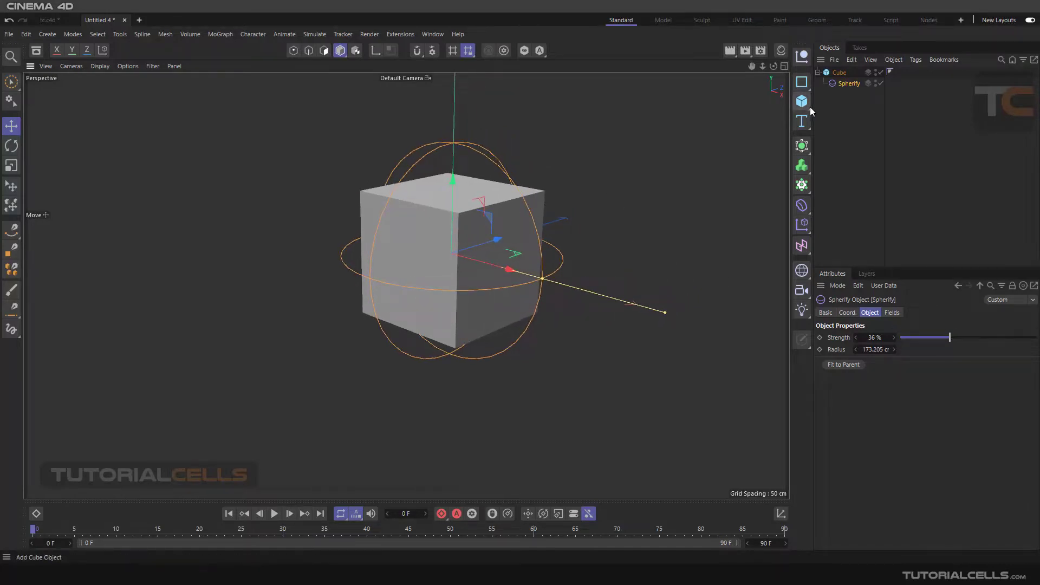
Select the Cube and set its X, Y and Z segments to 50
left_click(100, 66)
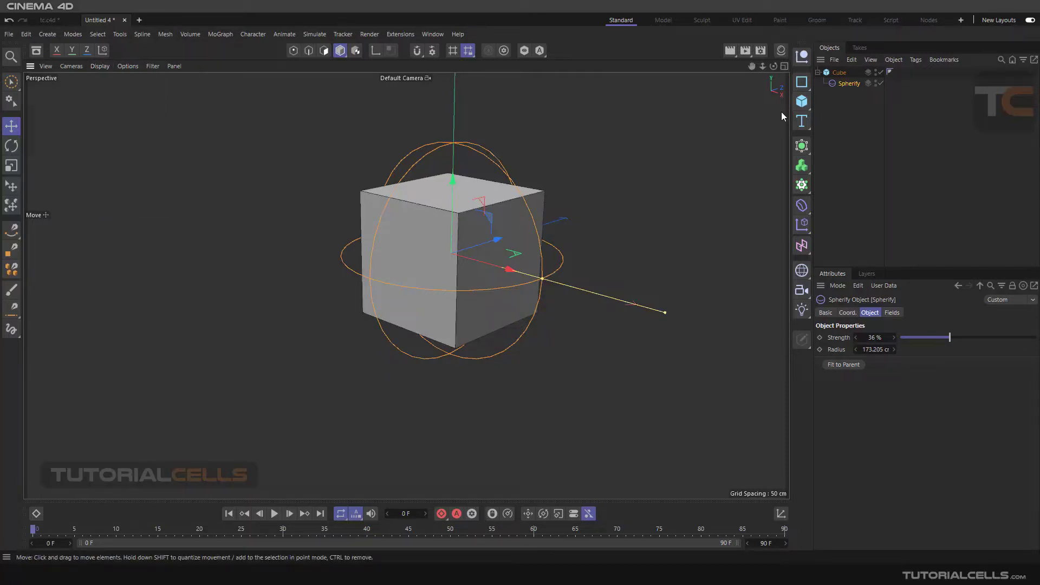
left_click(839, 72)
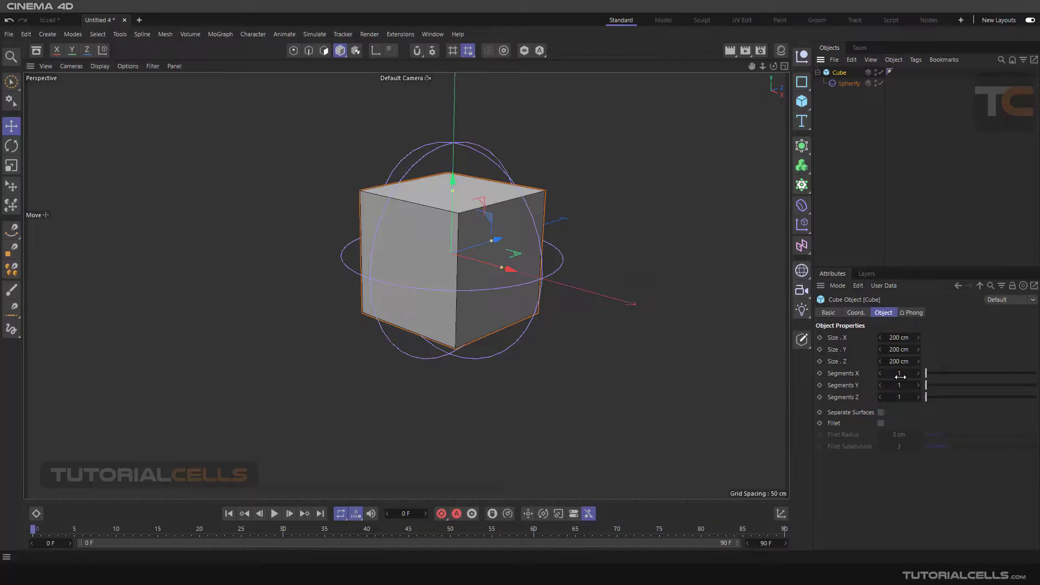
left_click(898, 373)
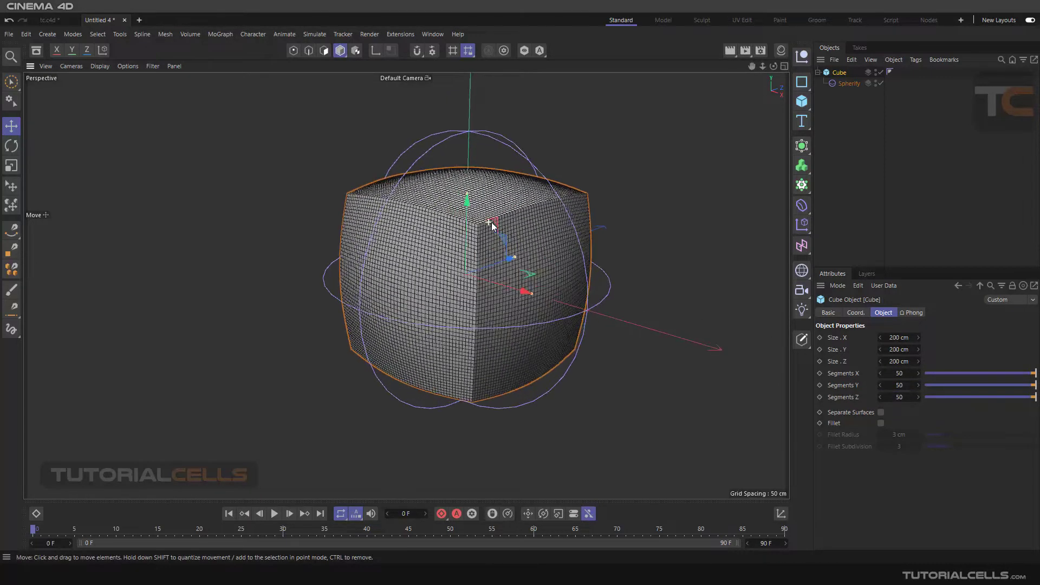
Sweep the Spherify strength up to about 95%, then through 85% down to 25%
left_click(850, 83)
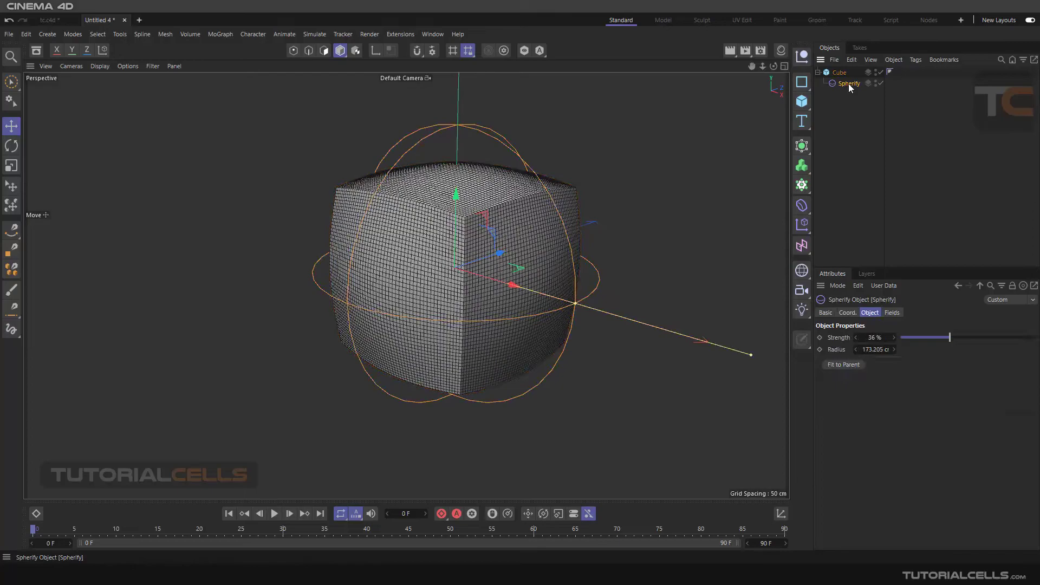
left_click_drag(948, 337, 1028, 337)
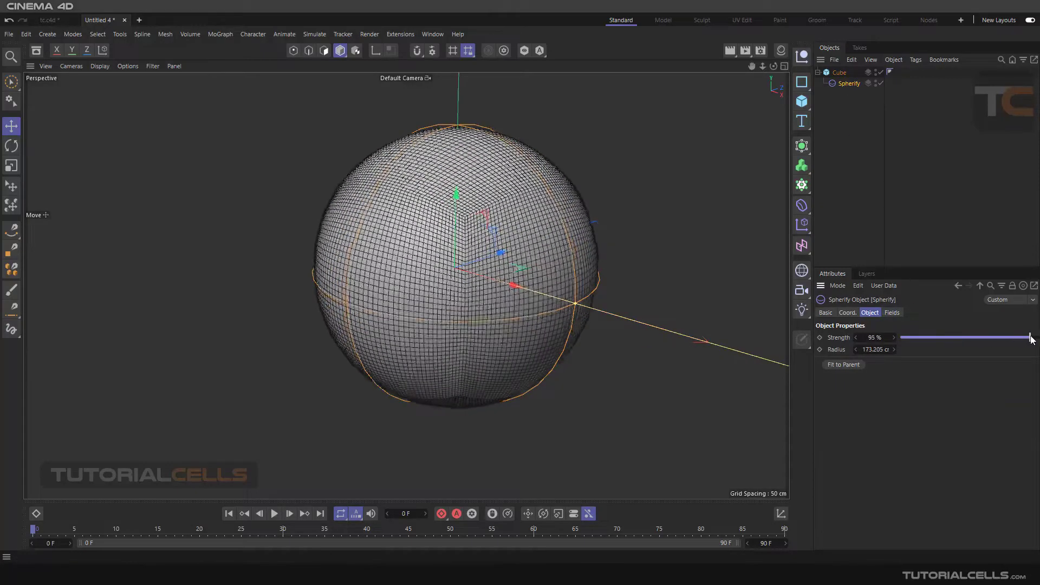
left_click_drag(1034, 337, 1017, 342)
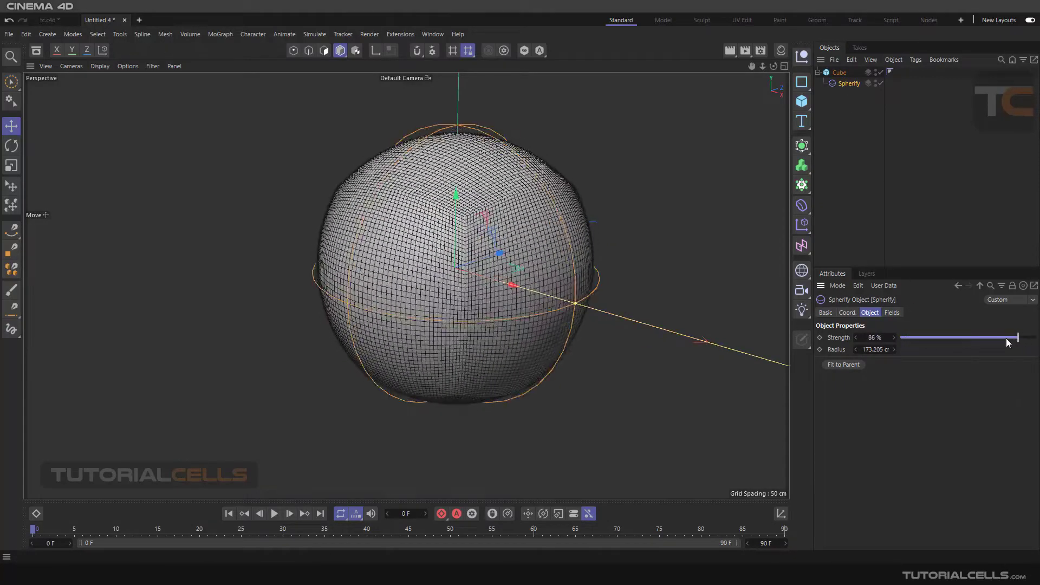
left_click_drag(1018, 338, 1013, 338)
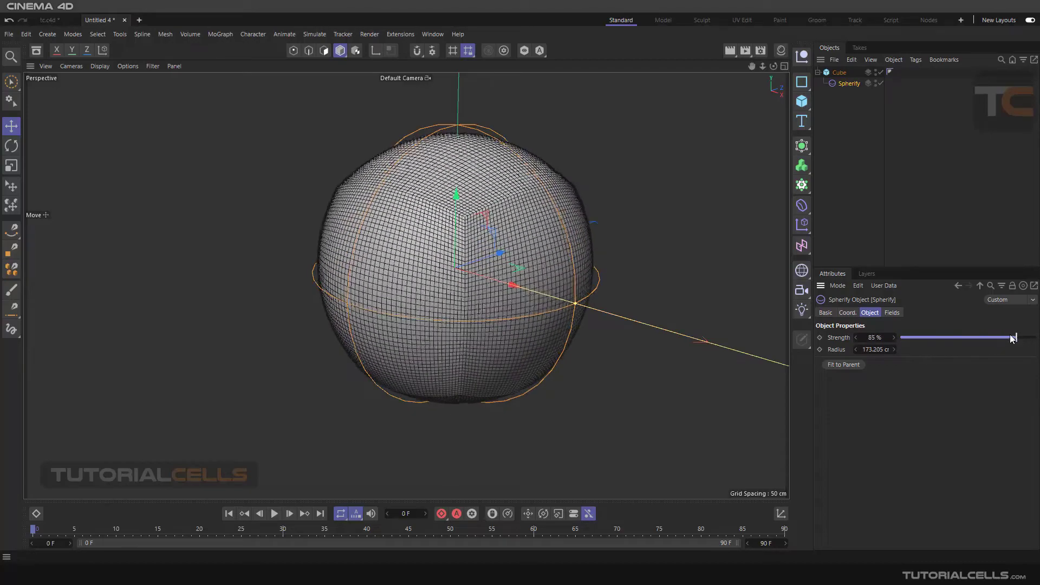
left_click_drag(1011, 338, 935, 338)
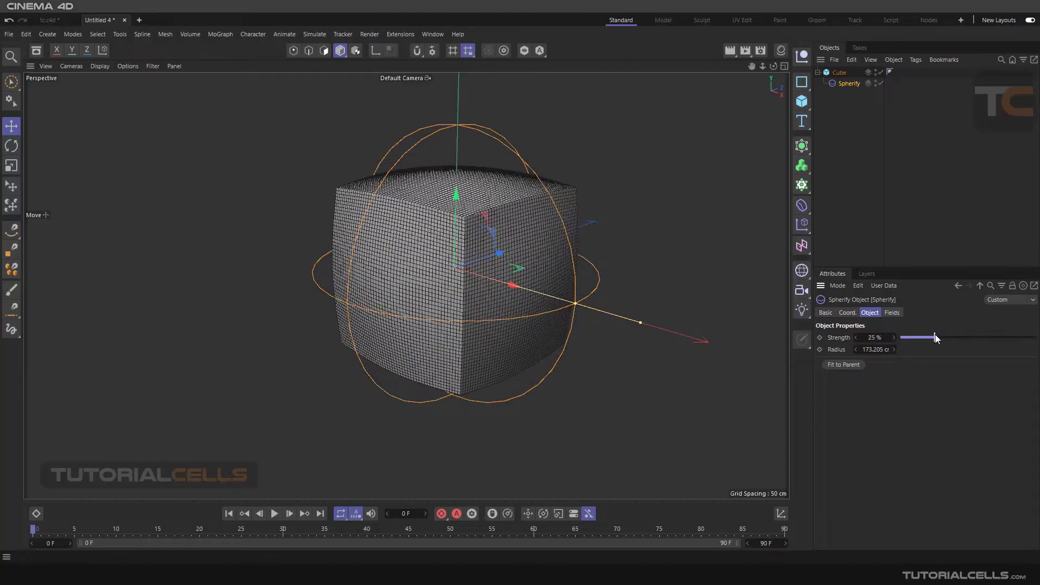
left_click_drag(936, 337, 1034, 338)
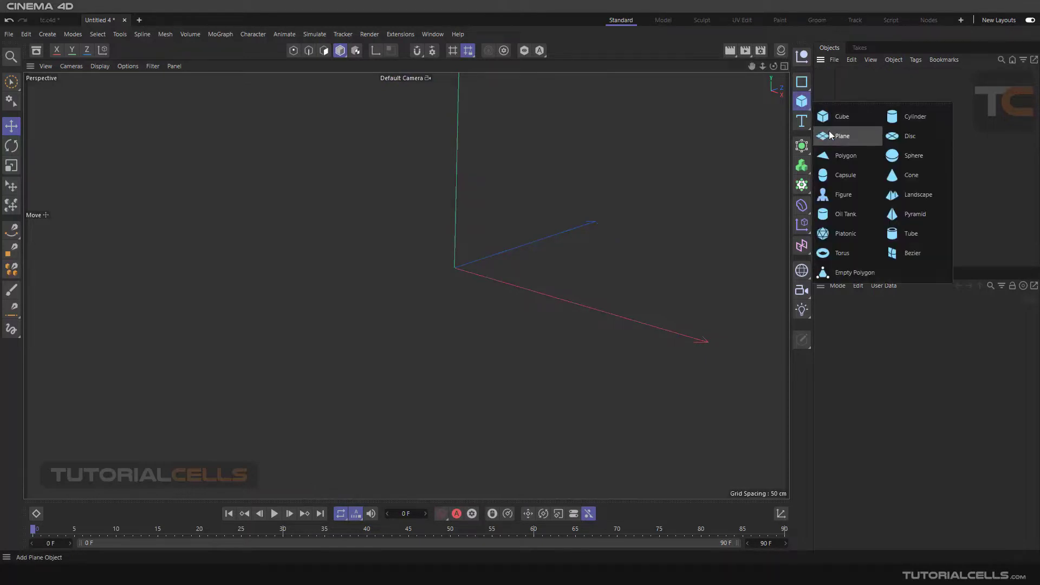
Add a 400 cm plane and raise its width and height segments
left_click(842, 136)
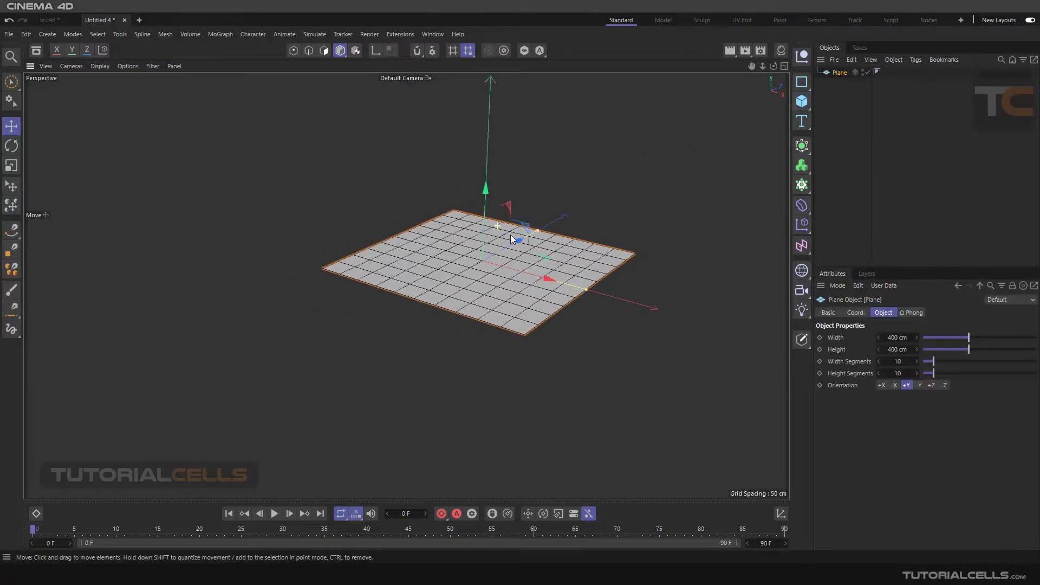
left_click_drag(929, 361, 988, 361)
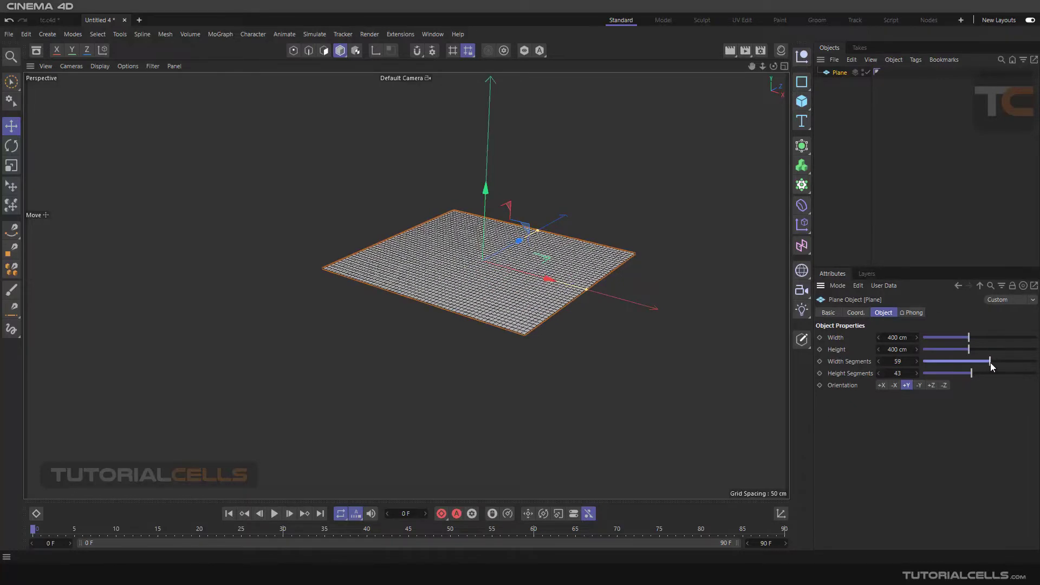
left_click_drag(988, 372, 1008, 373)
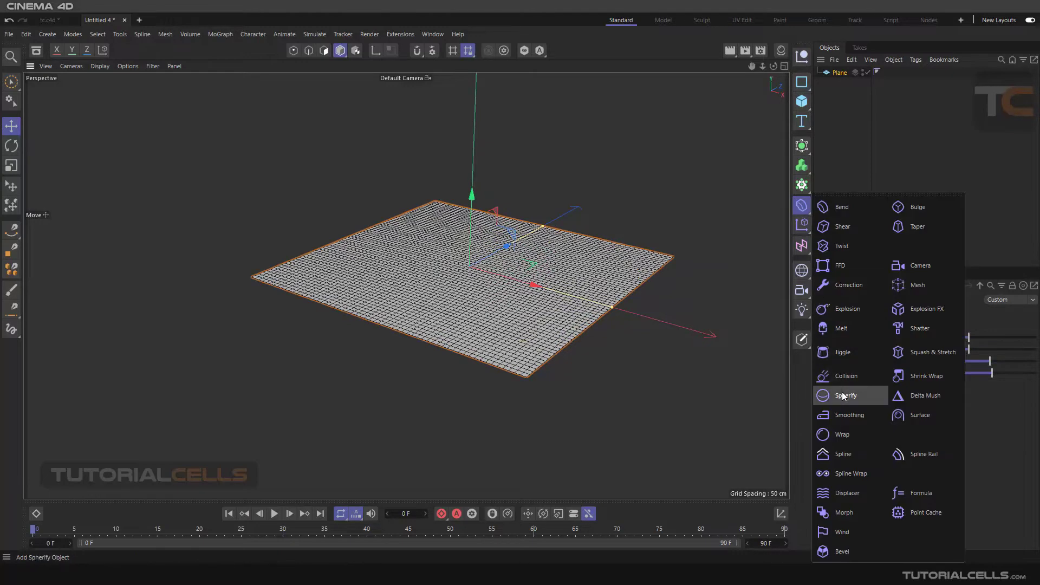
Add a Spherify deformer at 100% strength to the plane and orbit around the dome
left_click(845, 395)
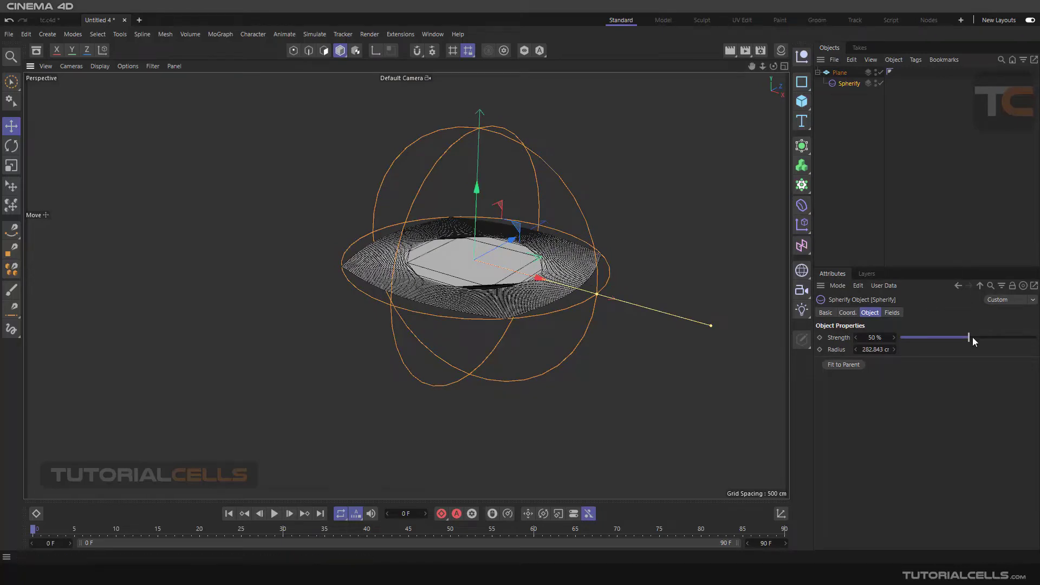
left_click_drag(972, 337, 1034, 337)
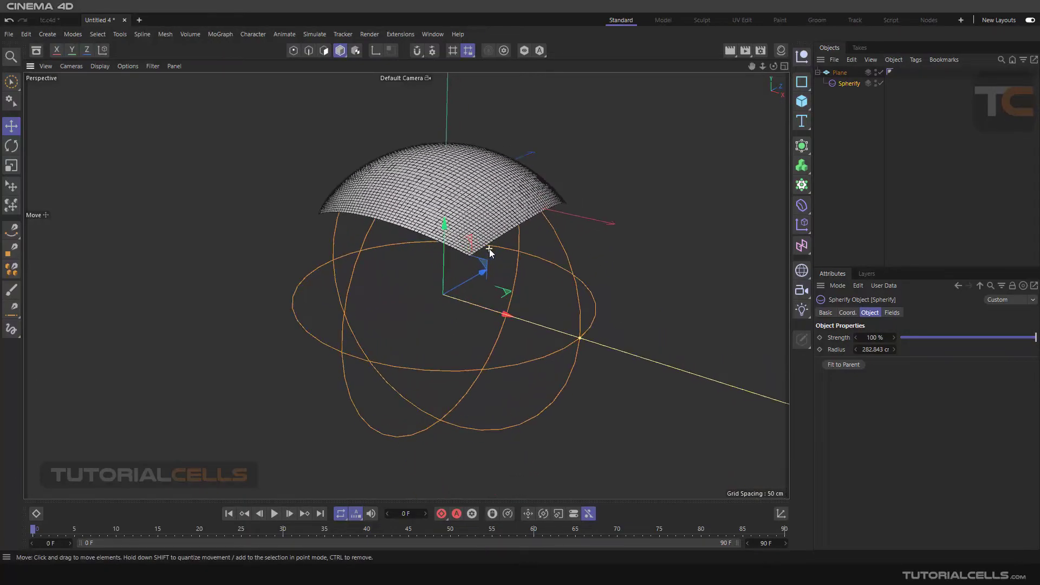
left_click_drag(444, 225, 450, 202)
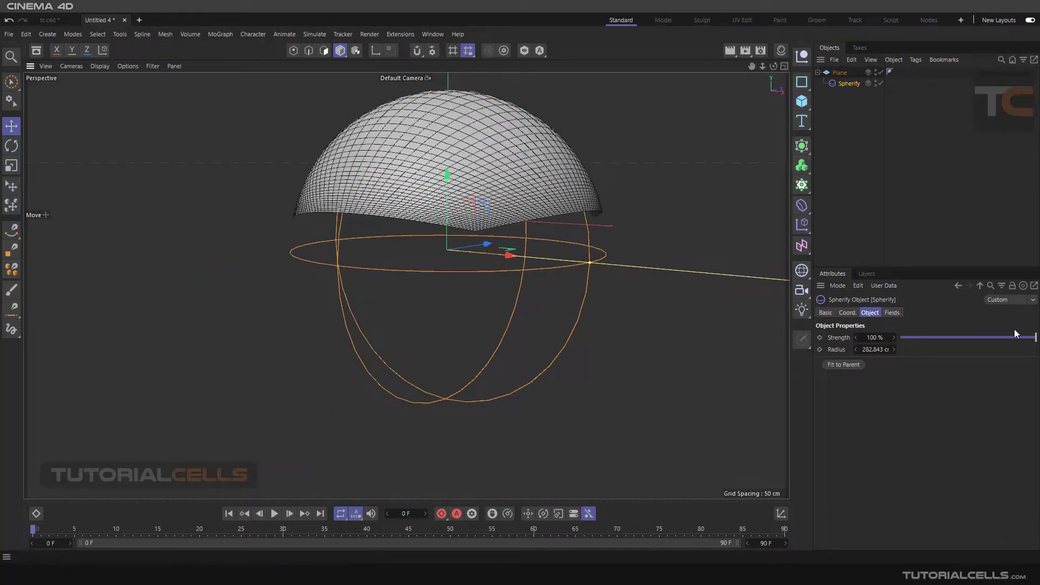
left_click_drag(1035, 337, 1021, 339)
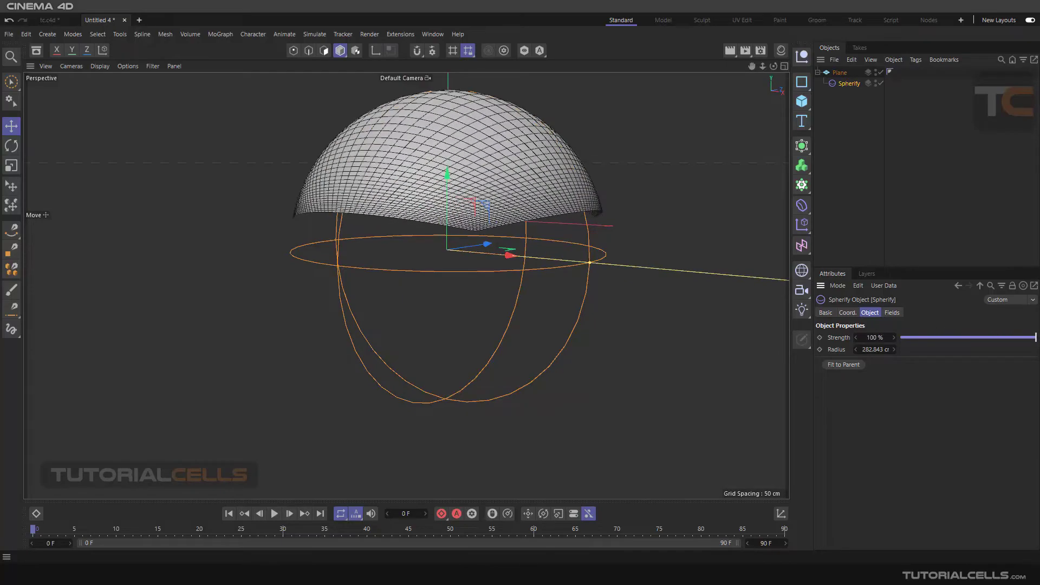
left_click_drag(447, 175, 447, 345)
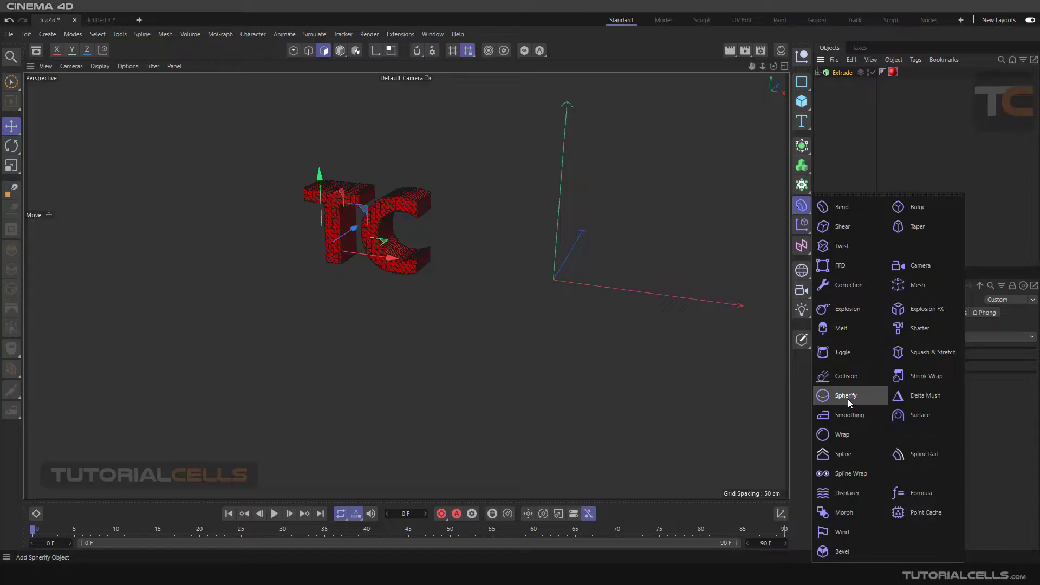
Add a Spherify deformer in the TC scene and select it and the Extrude object
left_click(846, 395)
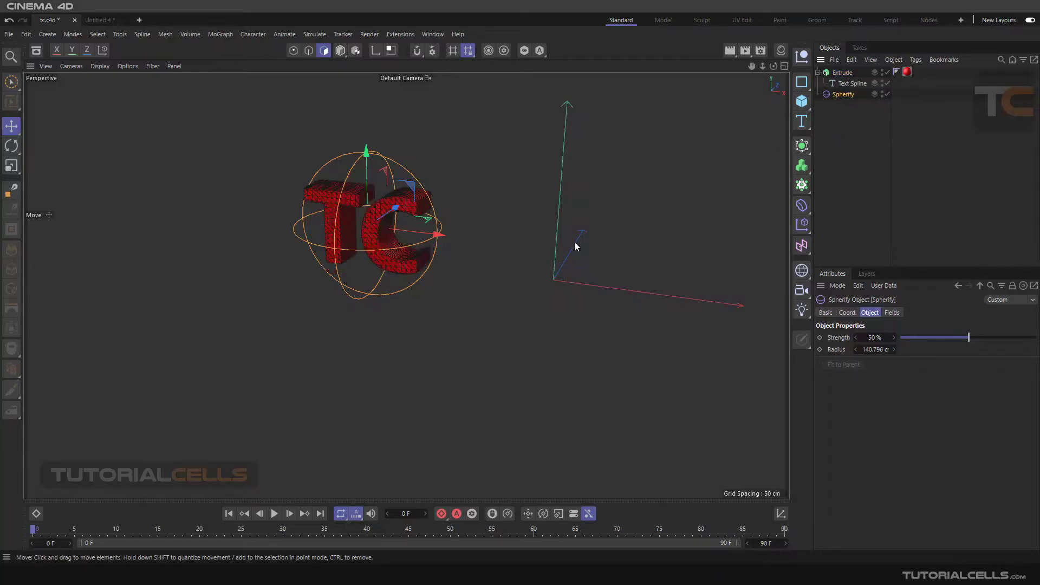
mouse_move(552, 283)
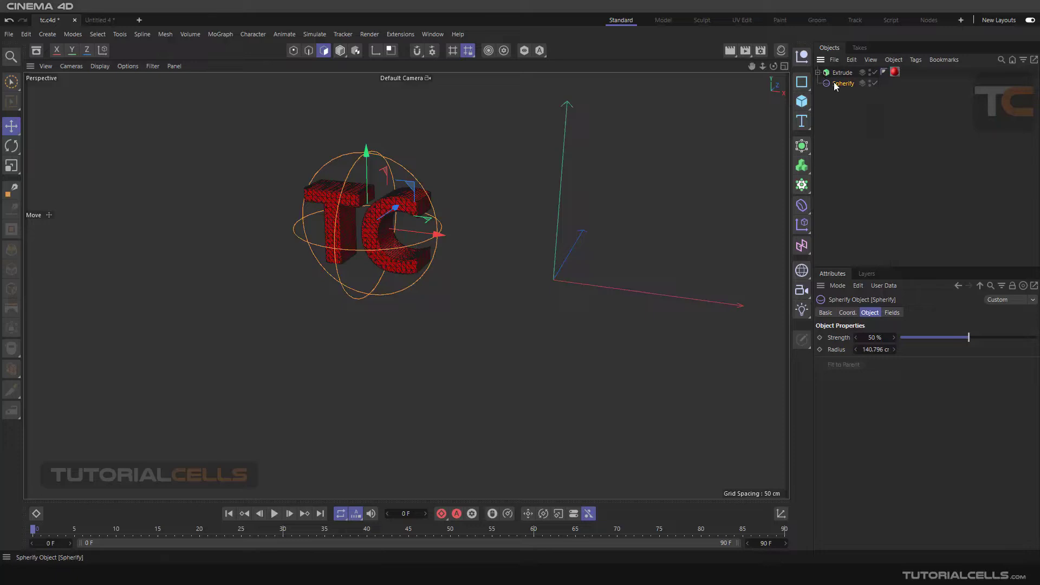
left_click(843, 72)
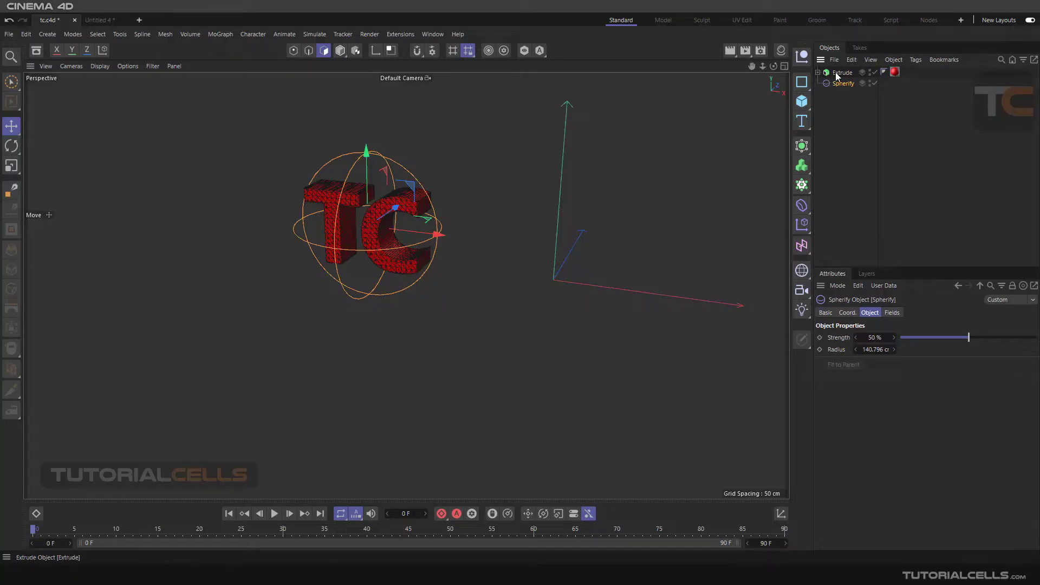
left_click(842, 72)
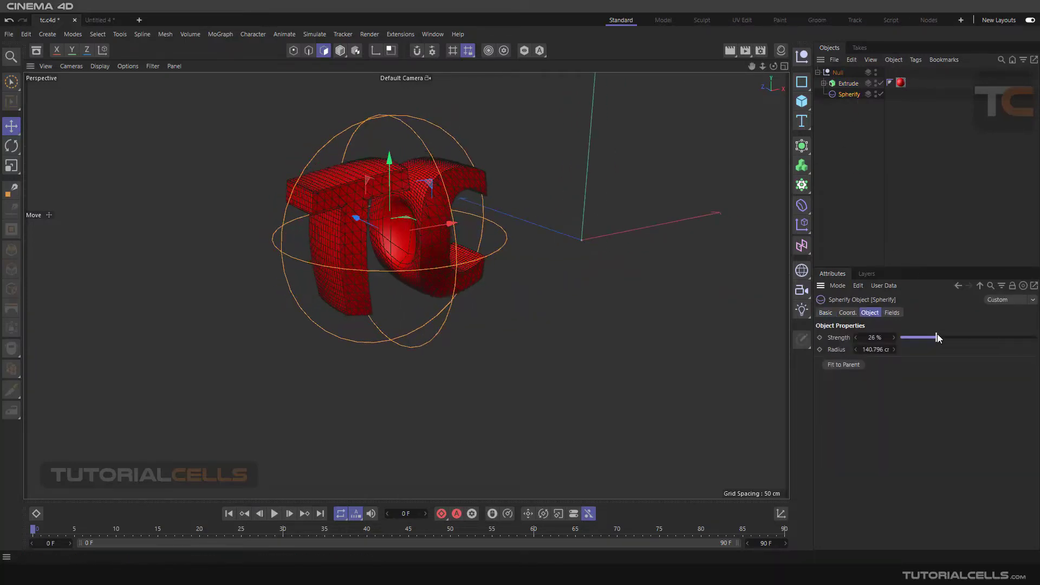
Vary the Spherify strength from 100% to about 49%, then move it left of the text
left_click_drag(939, 337, 1035, 338)
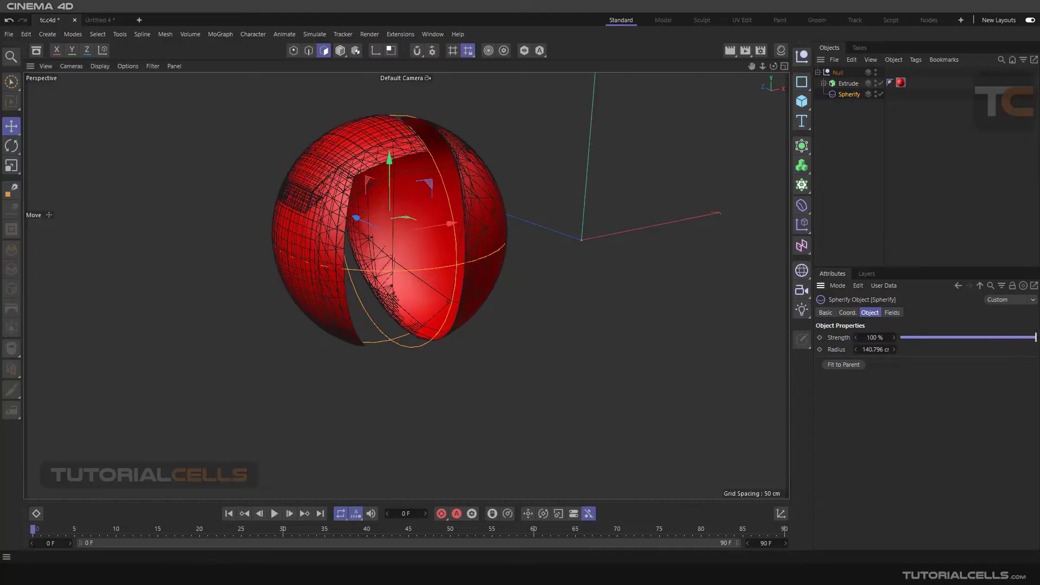
left_click_drag(1035, 337, 993, 337)
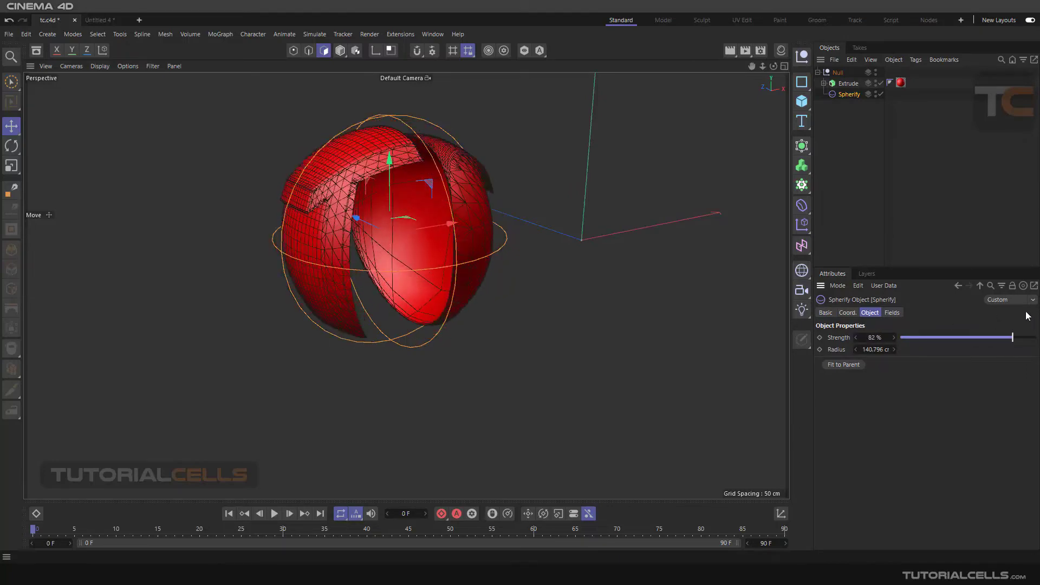
left_click_drag(1011, 337, 1004, 337)
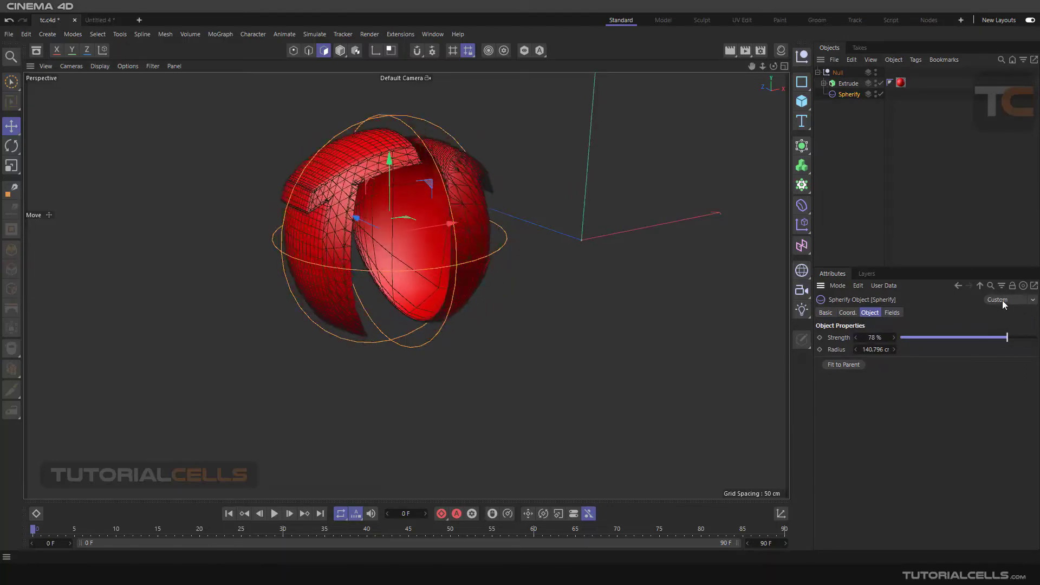
left_click_drag(1007, 337, 914, 337)
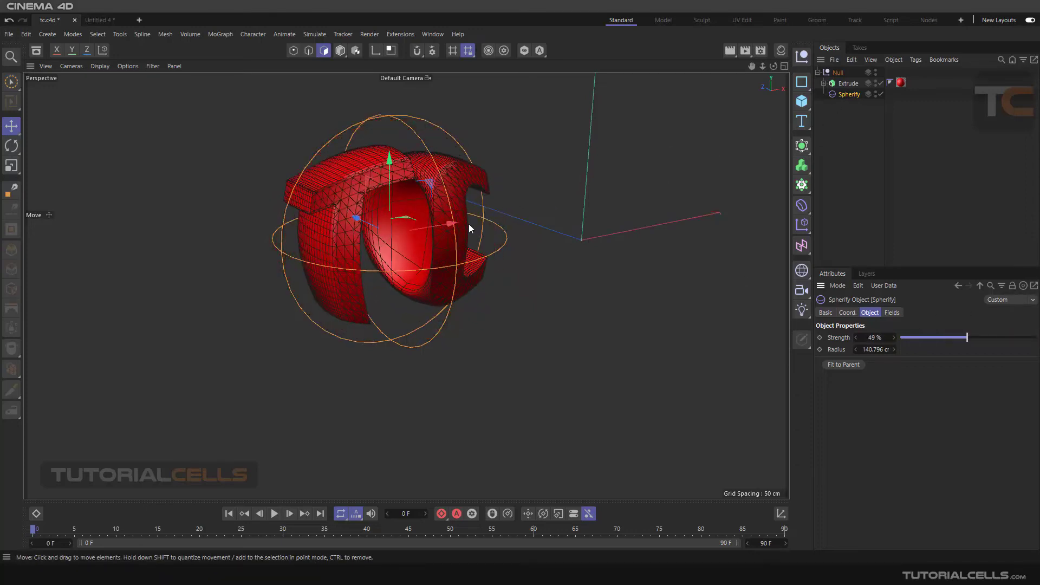
left_click_drag(454, 224, 355, 241)
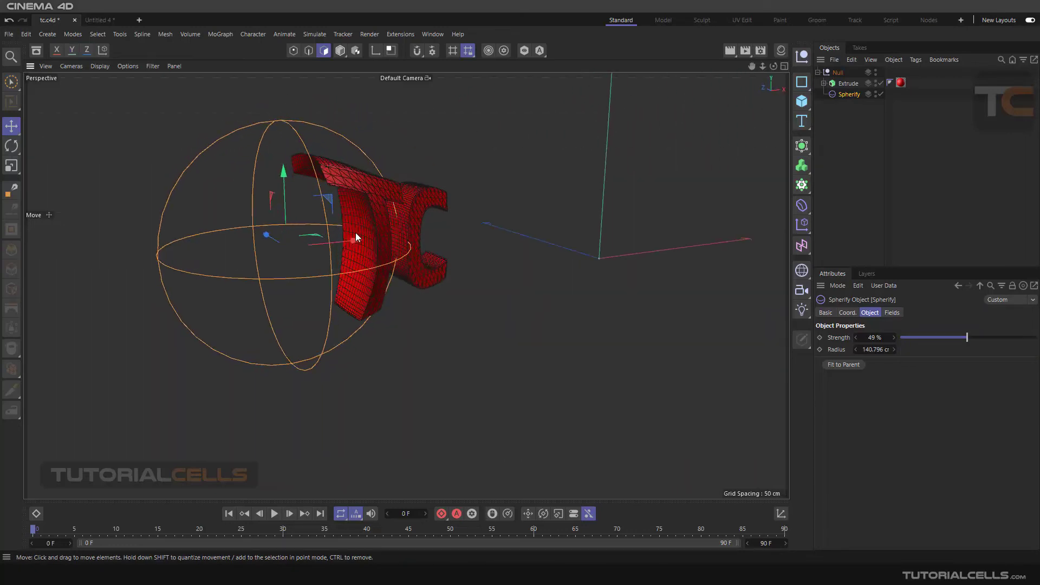
Reposition the Spherify deformers so copies sit on the left and right of the TC text
left_click_drag(355, 238, 508, 225)
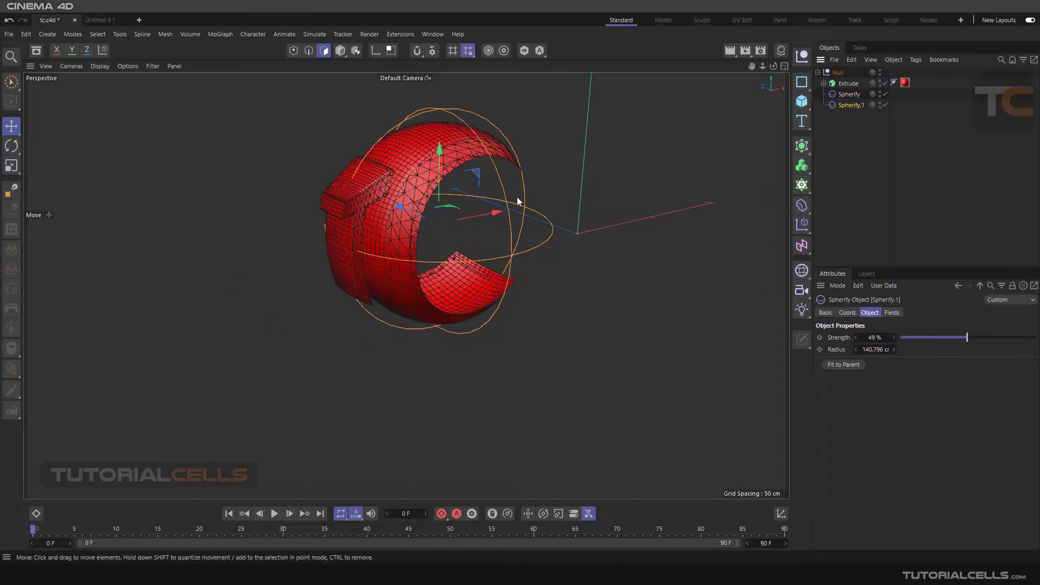
left_click_drag(494, 213, 384, 232)
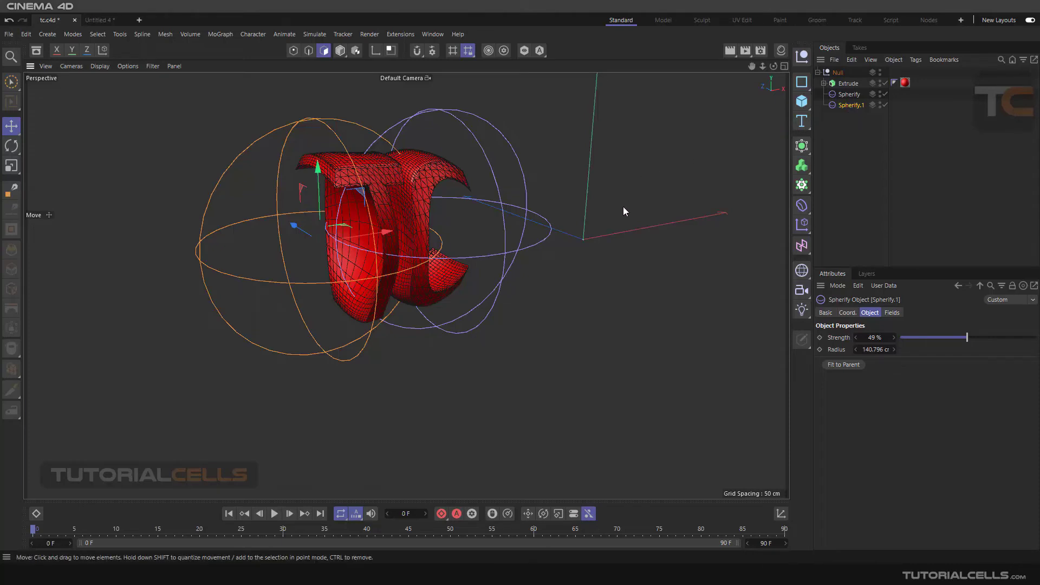
mouse_move(665, 143)
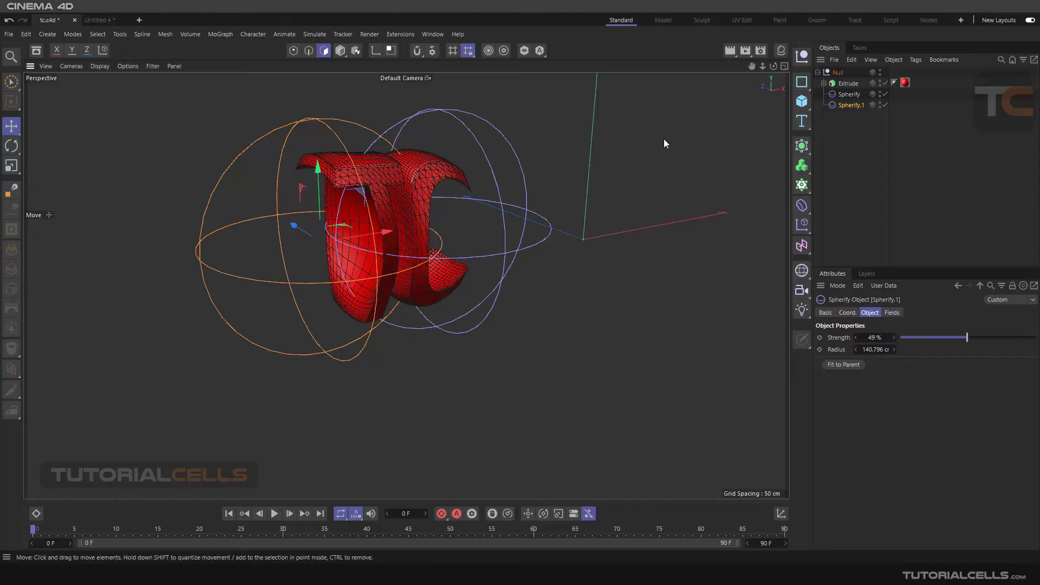